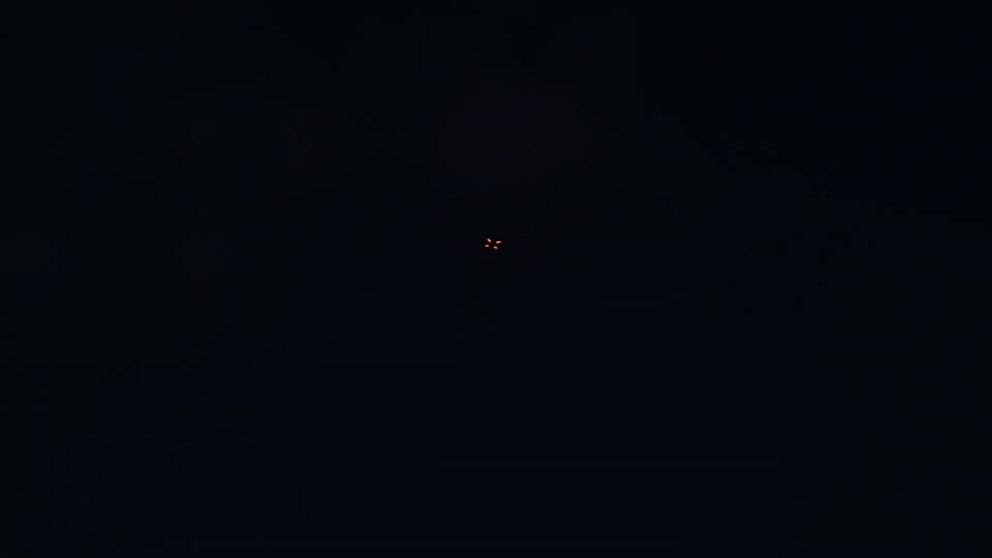
mouse_move(521, 258)
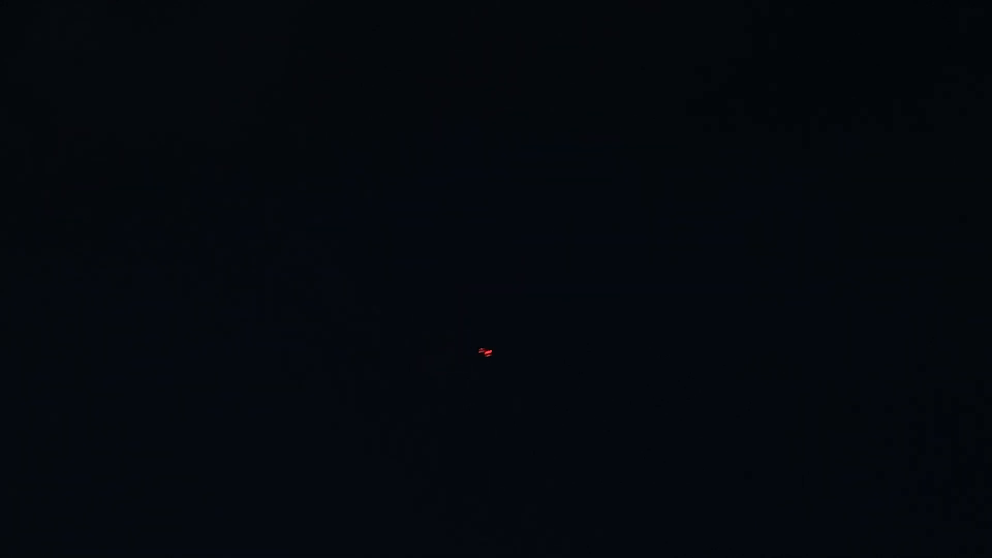
mouse_move(825, 135)
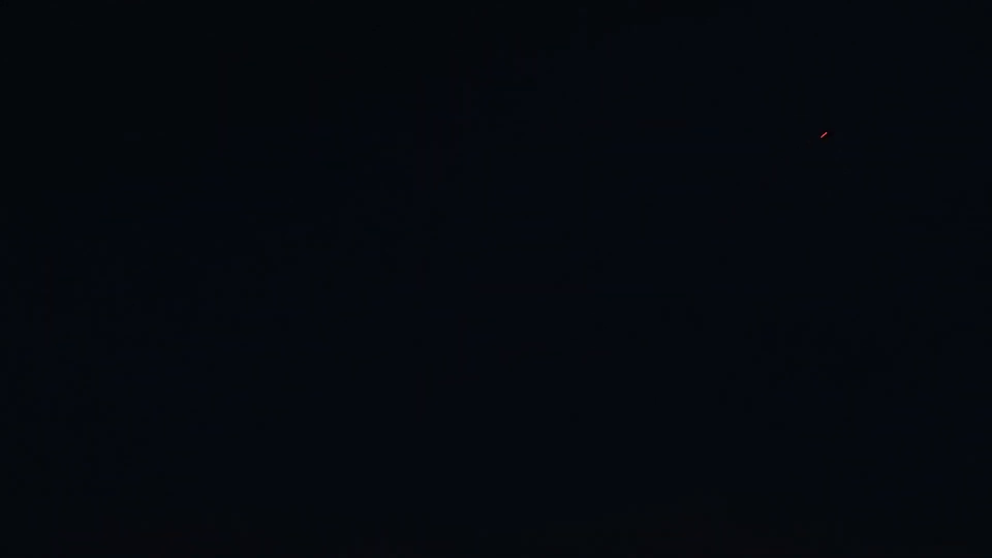